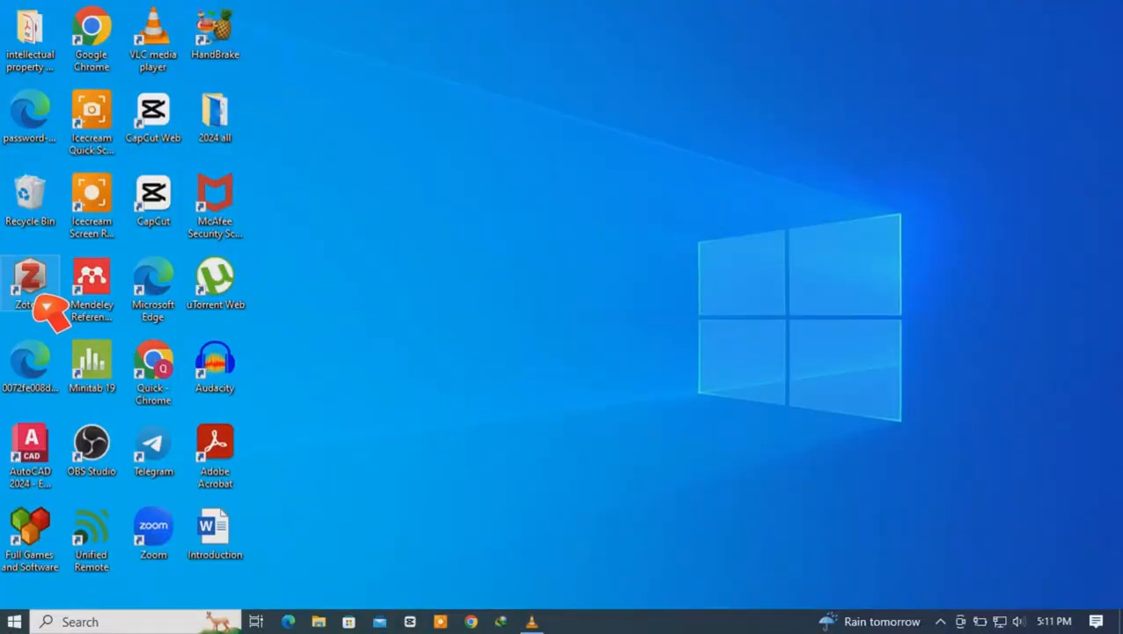
{"action": "mouse_move", "coordinate": [416, 403]}
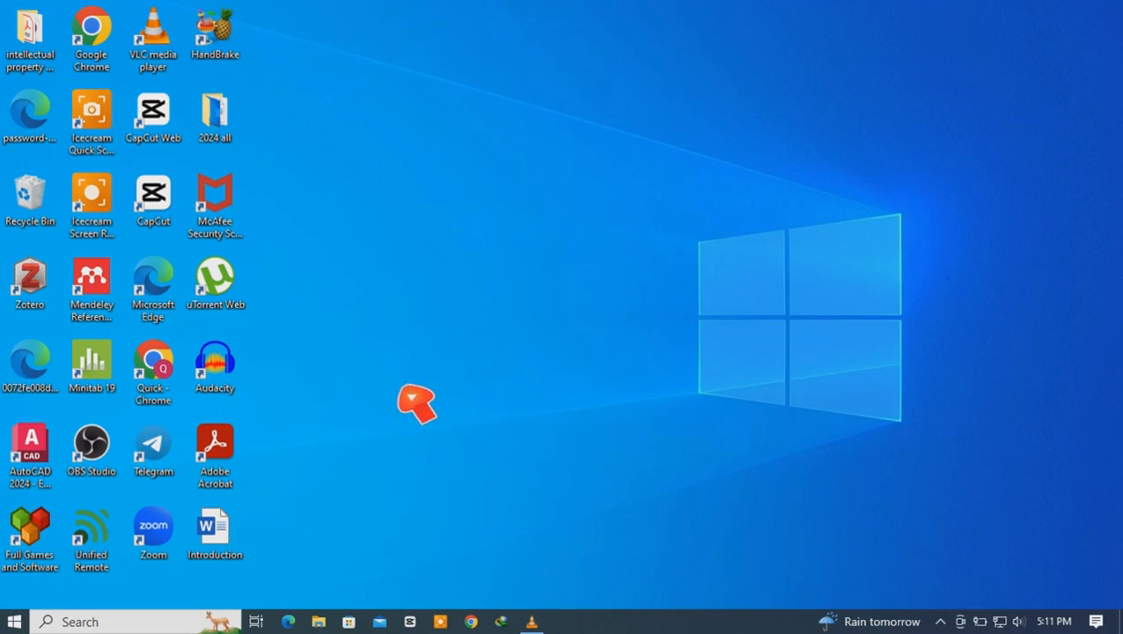
Launch Zotero via the desktop icon and the taskbar search for "zot"
{"action": "left_click", "coordinate": [30, 281]}
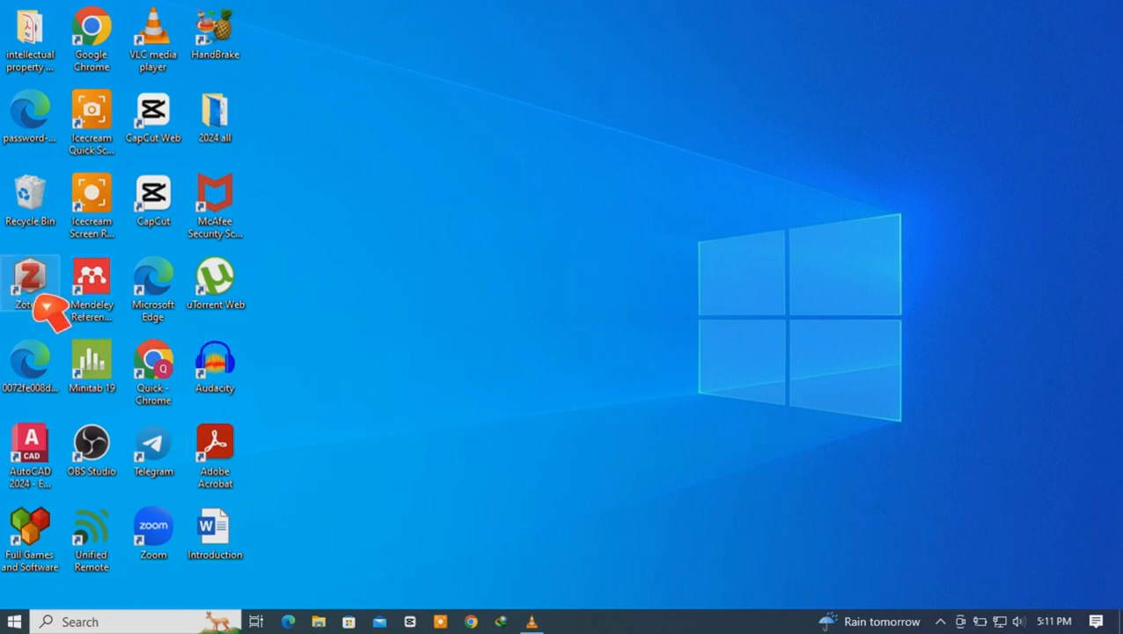
{"action": "double_click", "coordinate": [32, 283]}
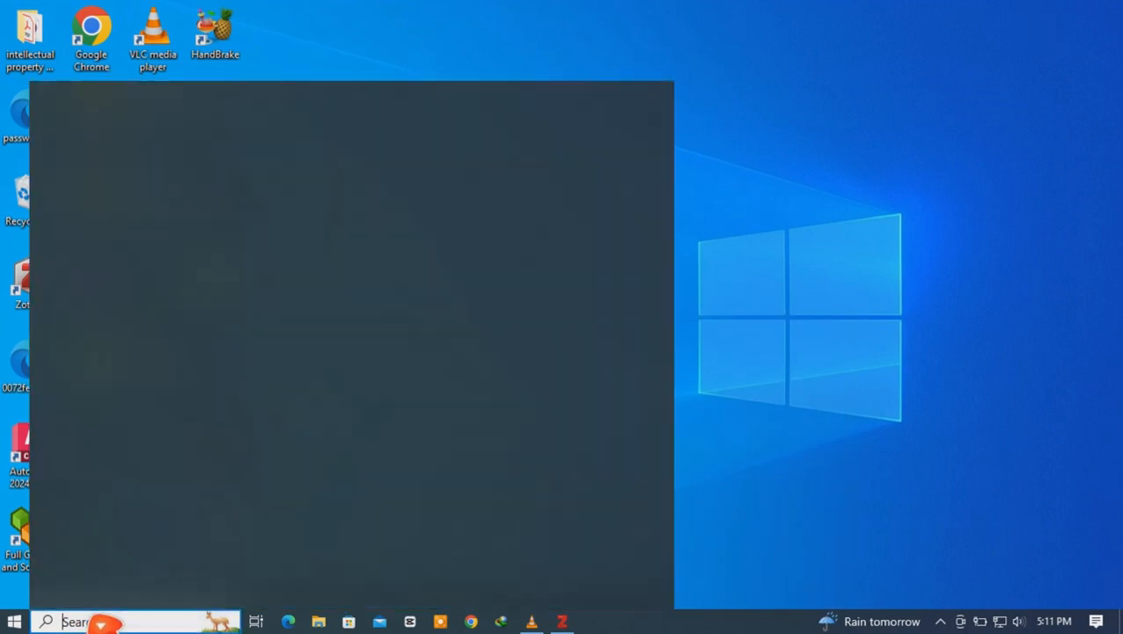
{"action": "type", "text": "zot"}
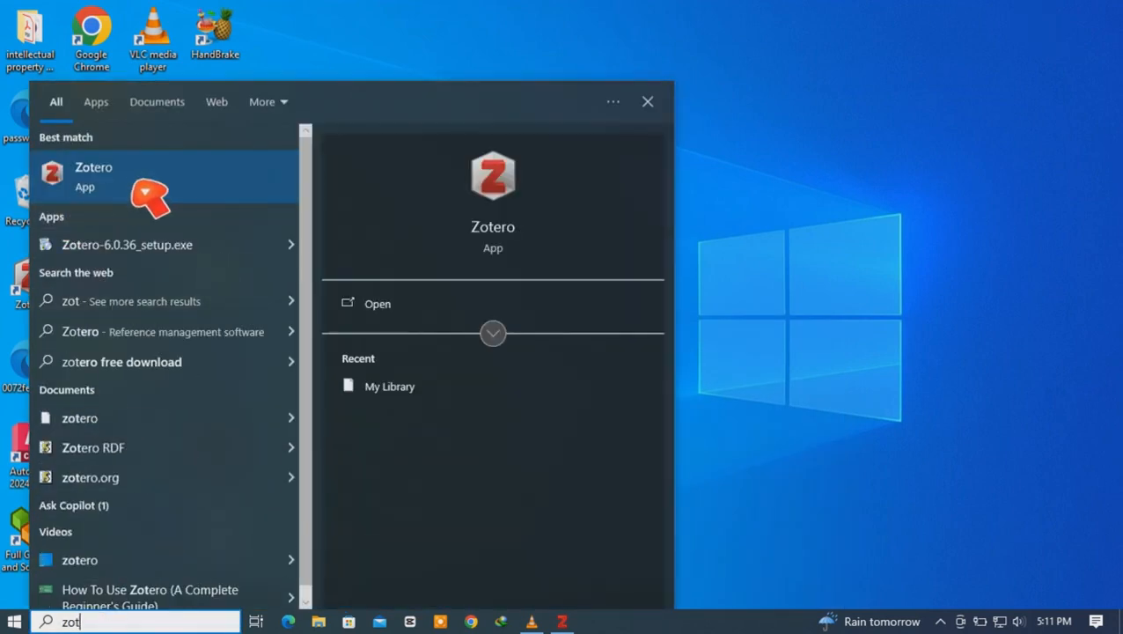
{"action": "left_click", "coordinate": [94, 176]}
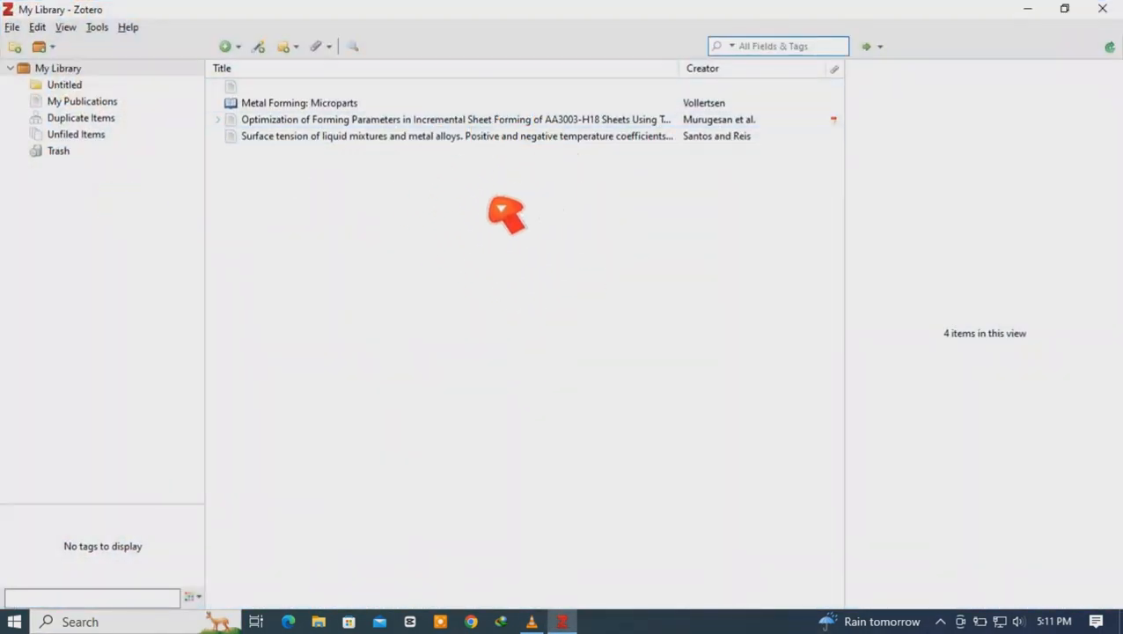
{"action": "mouse_move", "coordinate": [379, 197]}
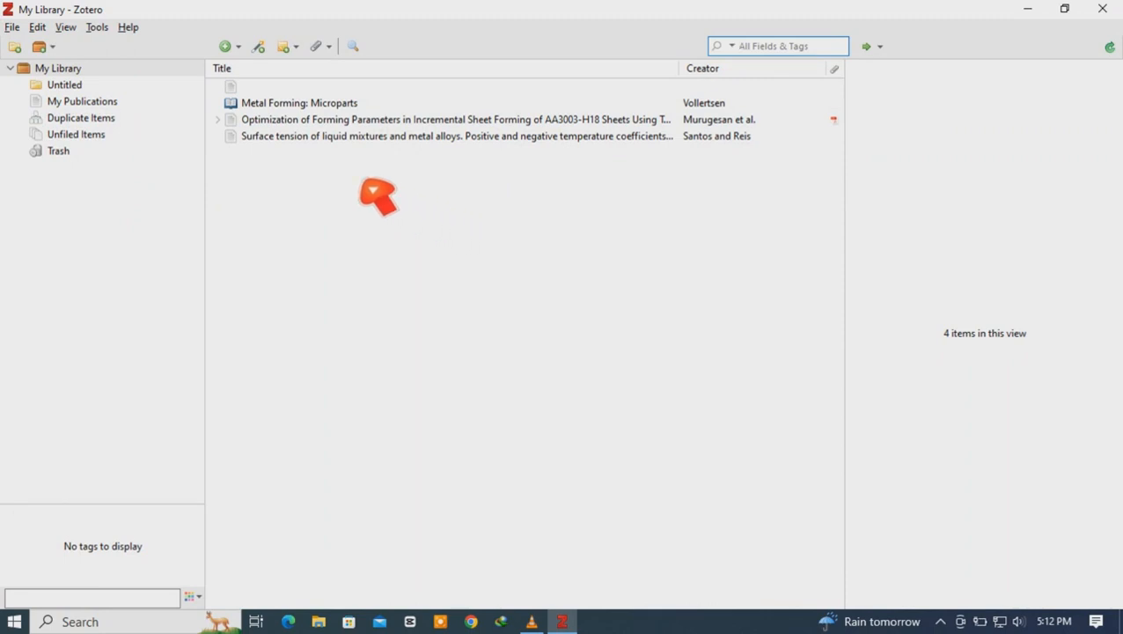
Review the Info panes of the Metal Forming, incremental sheet forming and surface tension items
{"action": "left_click", "coordinate": [299, 102]}
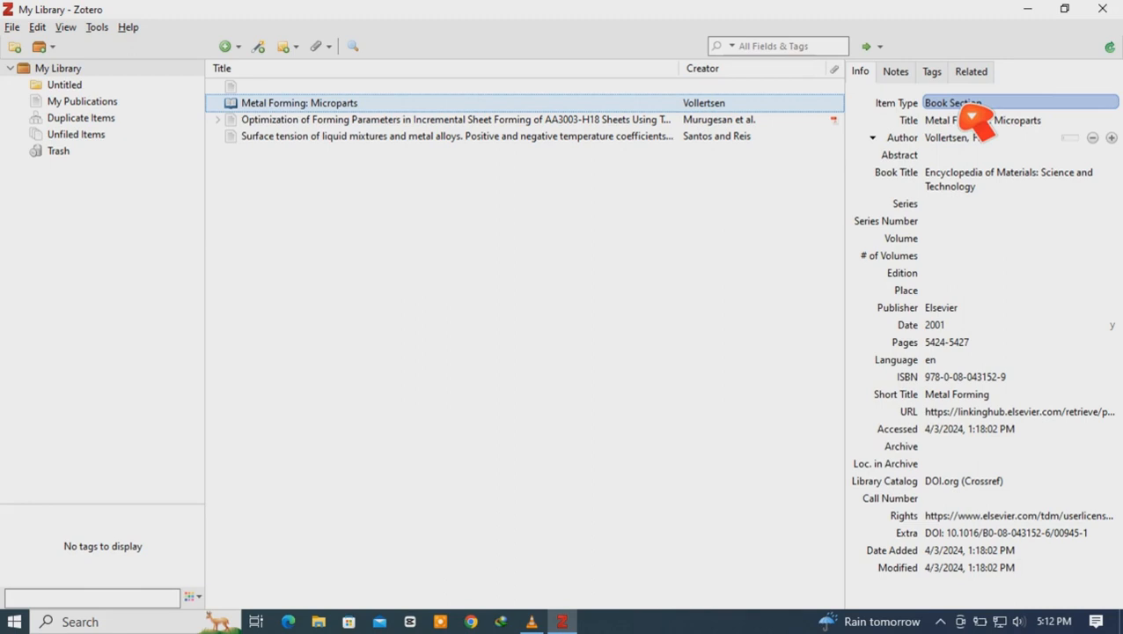
{"action": "left_click", "coordinate": [454, 120]}
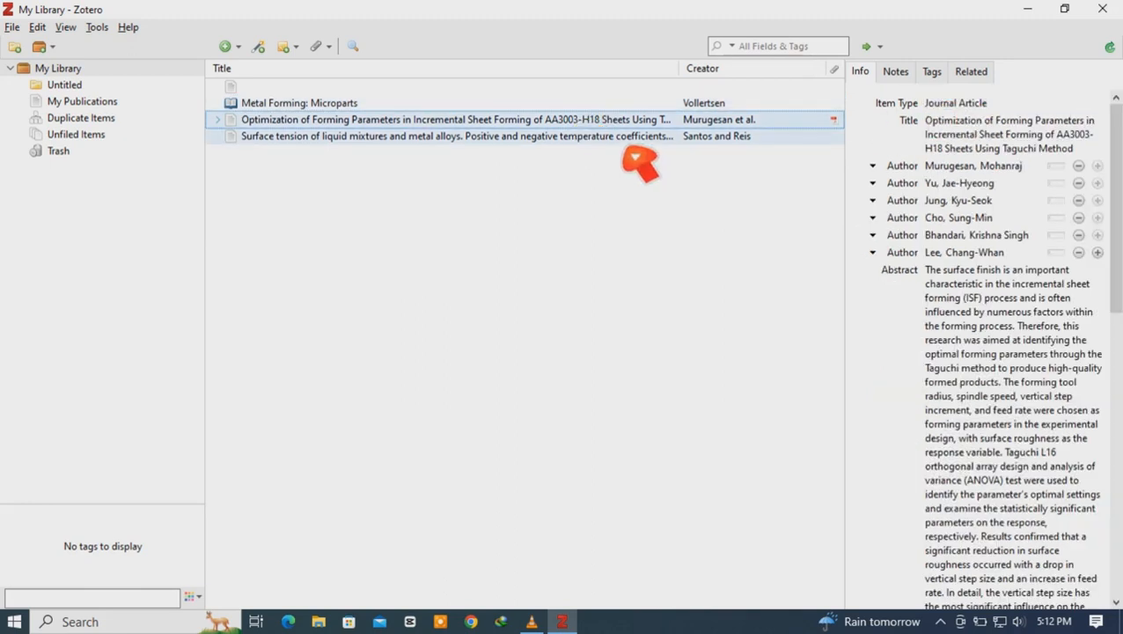
{"action": "left_click", "coordinate": [454, 135]}
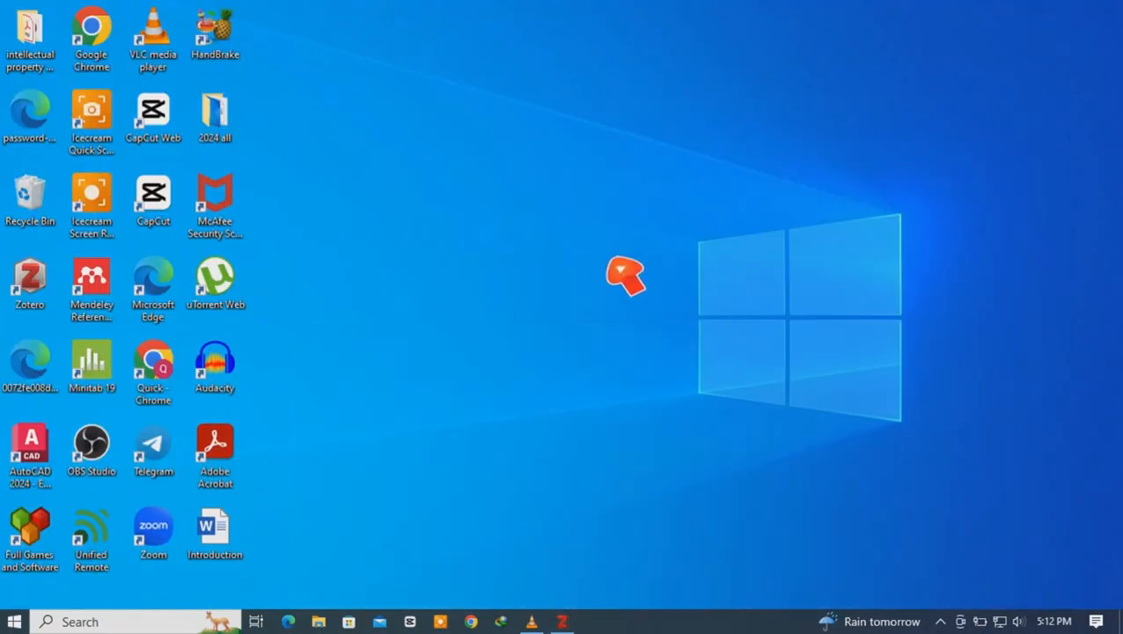
Open the Introduction Word document from the desktop
{"action": "left_click", "coordinate": [215, 532]}
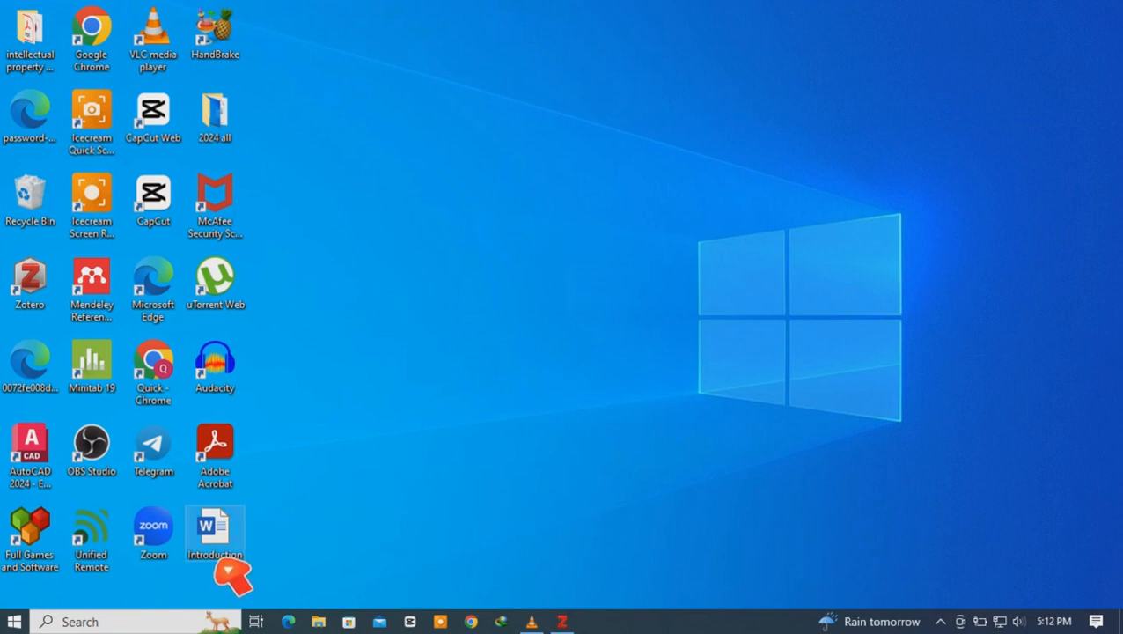
{"action": "double_click", "coordinate": [215, 528]}
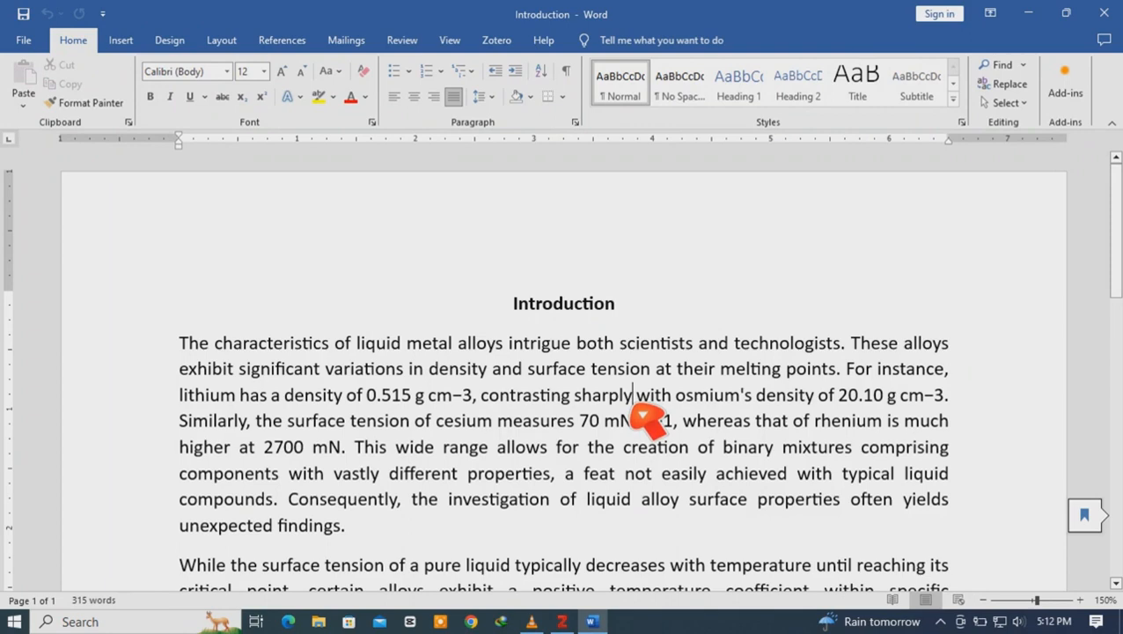
Begin a Zotero citation after "2700 mN" and switch the picker to Classic View
{"action": "scroll", "scroll_direction": "down", "scroll_amount": 3}
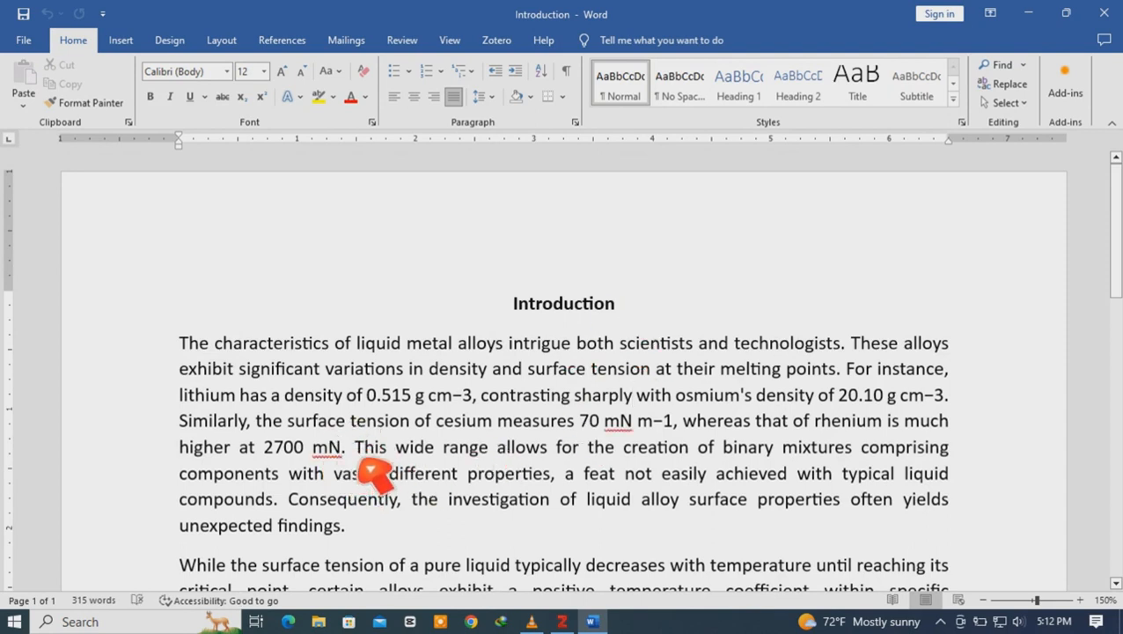
{"action": "left_click", "coordinate": [497, 38]}
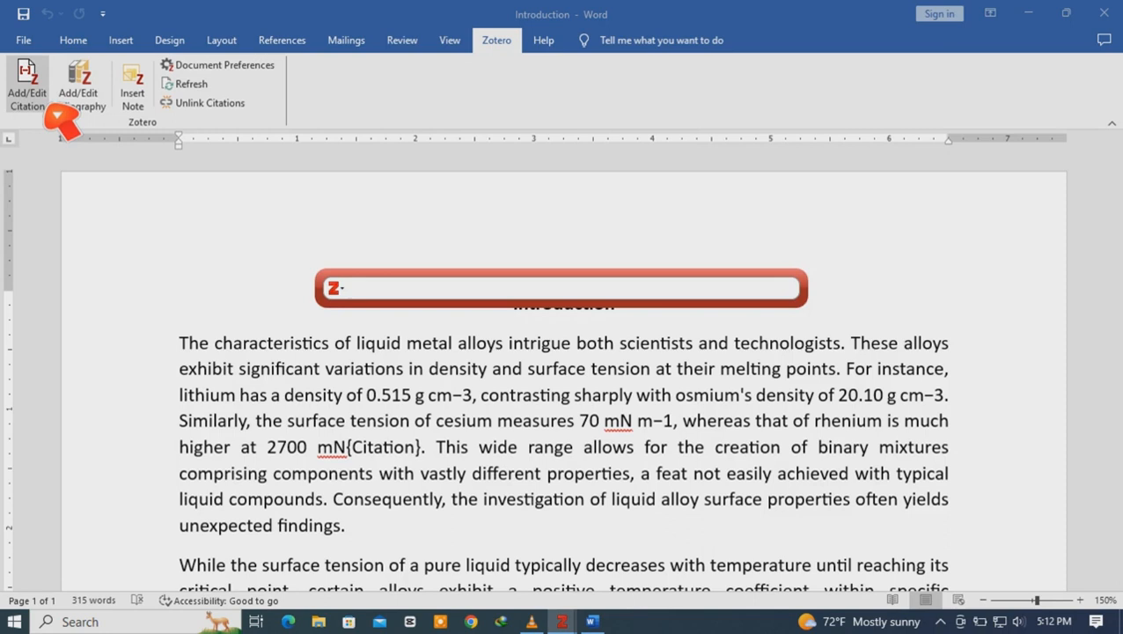
{"action": "left_click", "coordinate": [336, 289]}
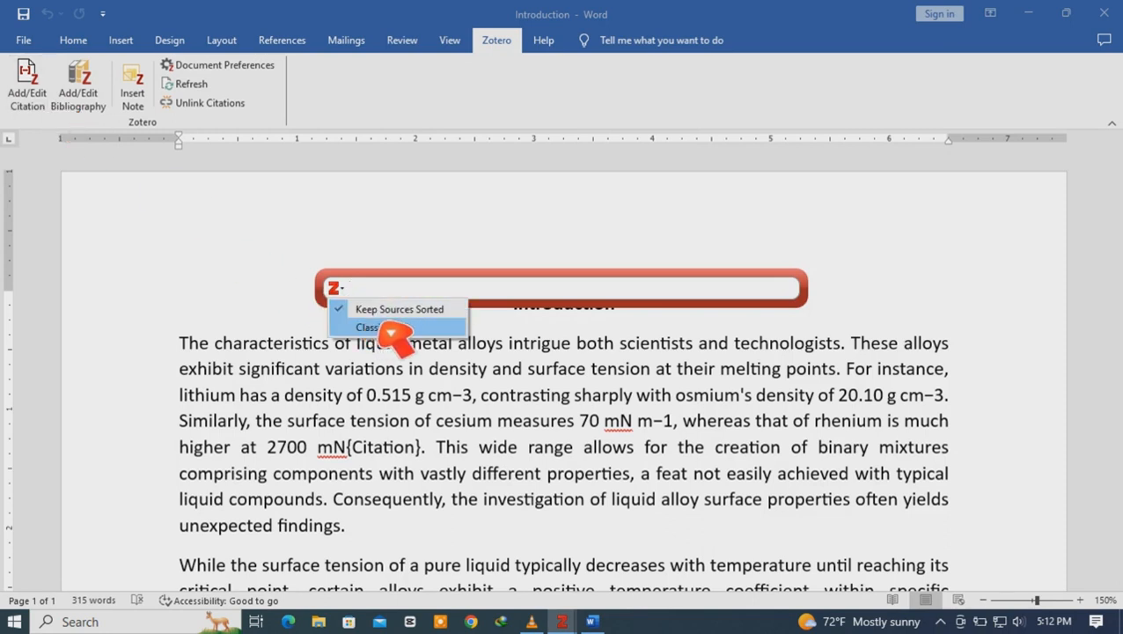
{"action": "left_click", "coordinate": [366, 326]}
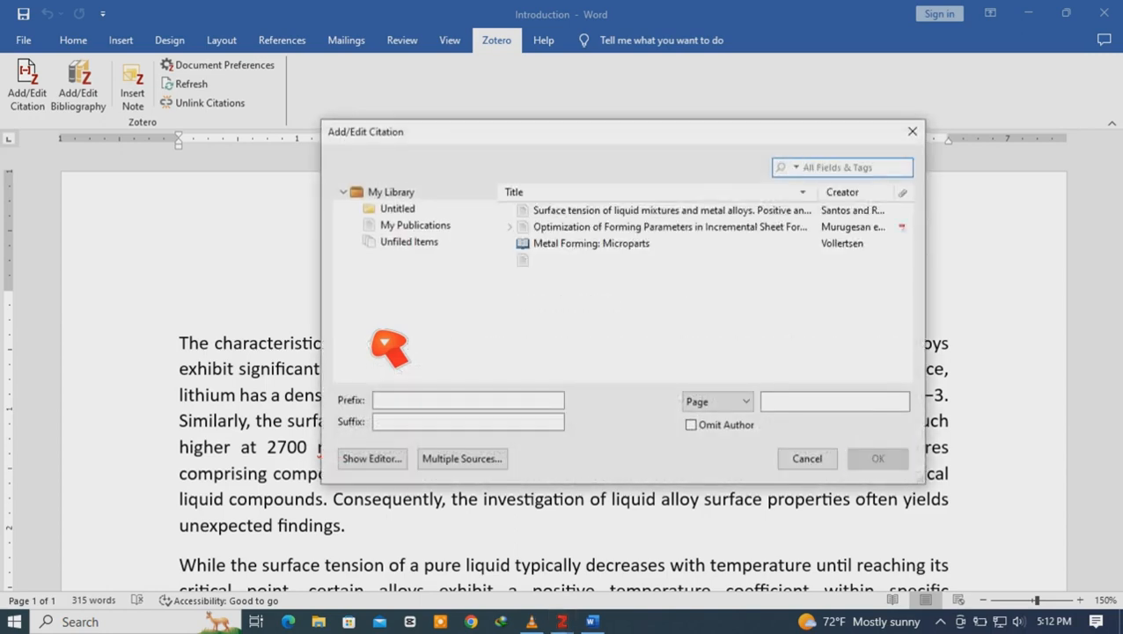
Insert one citation combining Murugesan et al., Santos and Reis, and Vollertsen via Multiple Sources
{"action": "left_click", "coordinate": [671, 210]}
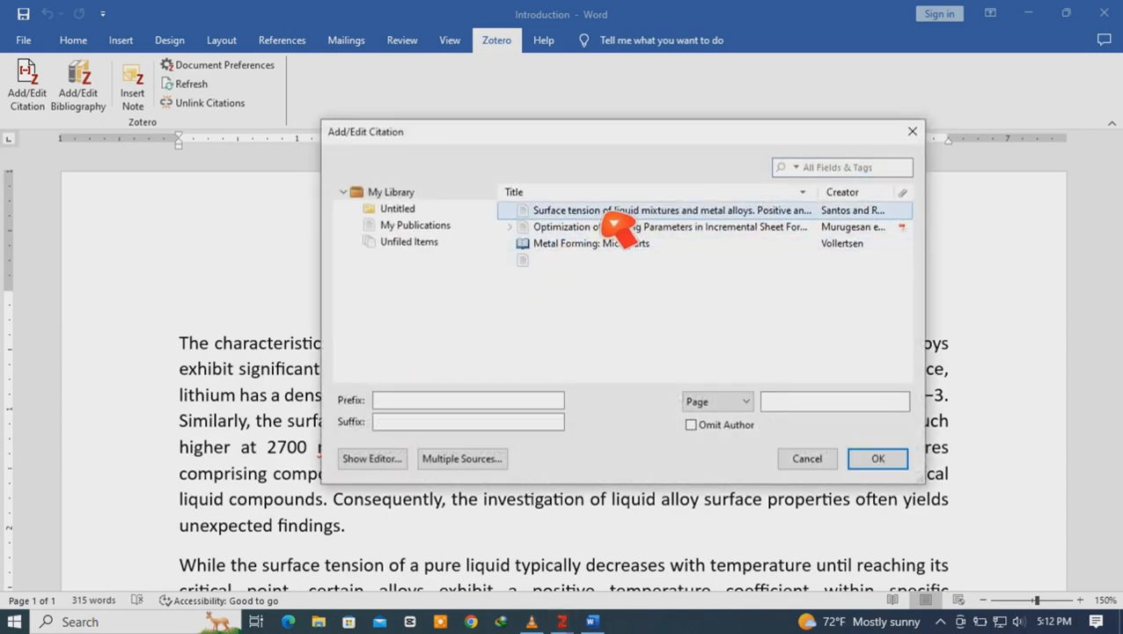
{"action": "left_click", "coordinate": [669, 225]}
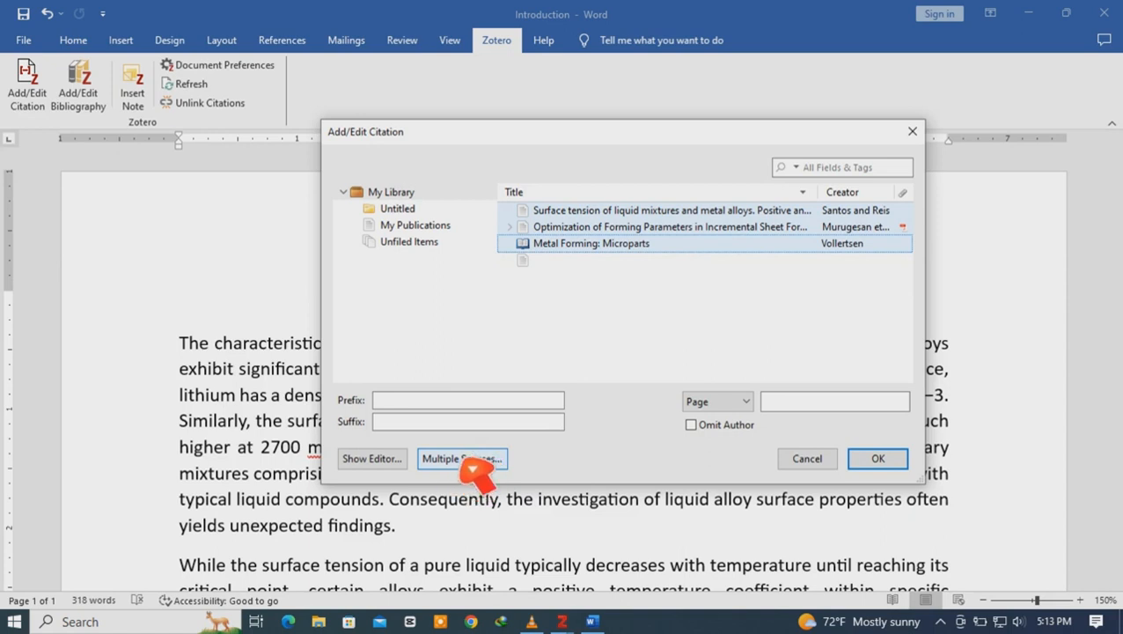
{"action": "left_click", "coordinate": [461, 458]}
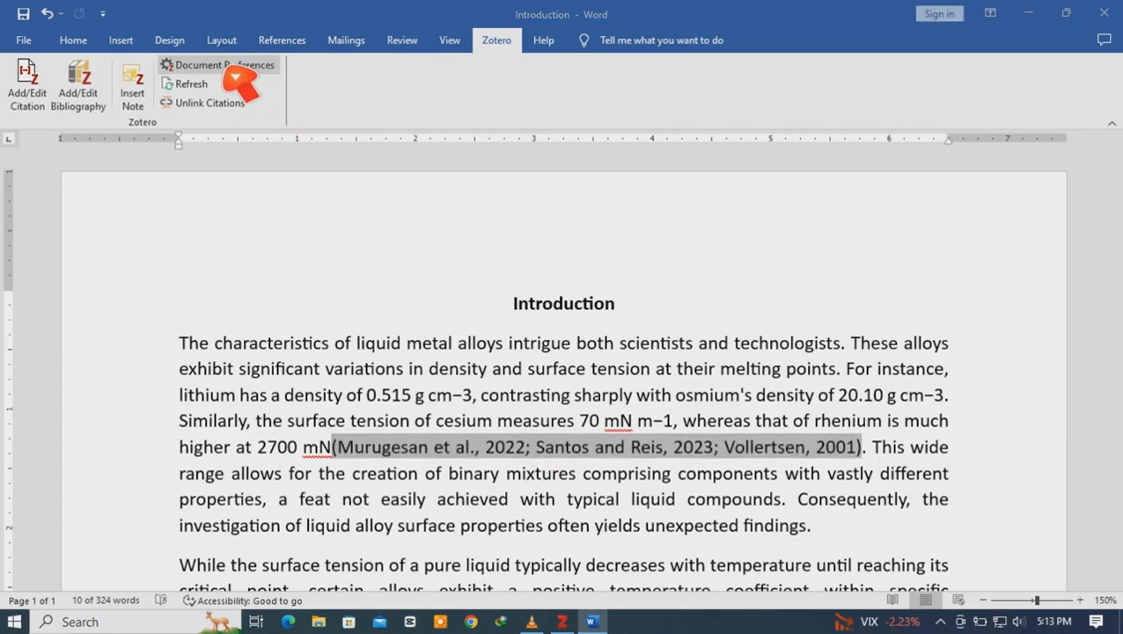
Change the document's citation style to IEEE, then to Vancouver, in Document Preferences
{"action": "left_click", "coordinate": [223, 63]}
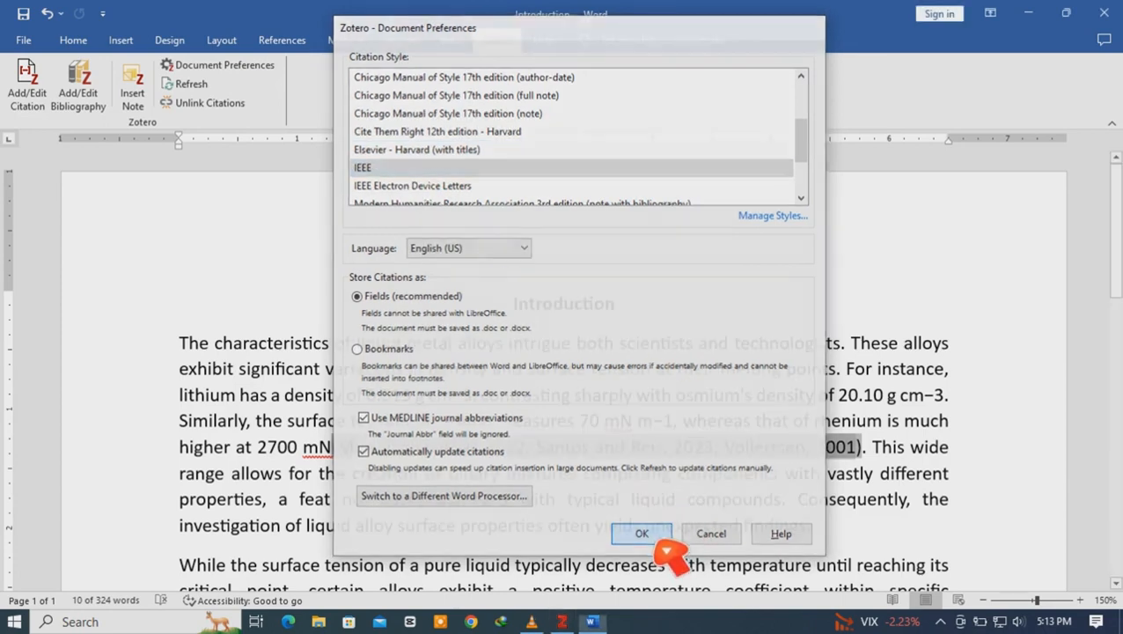
{"action": "left_click", "coordinate": [641, 533]}
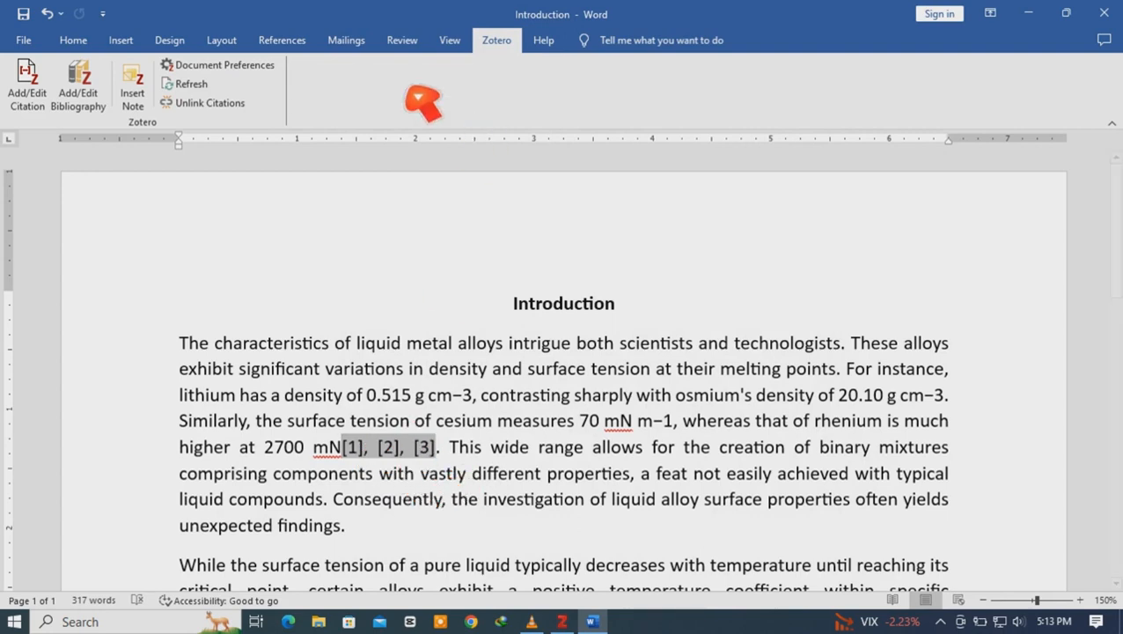
{"action": "left_click", "coordinate": [224, 63]}
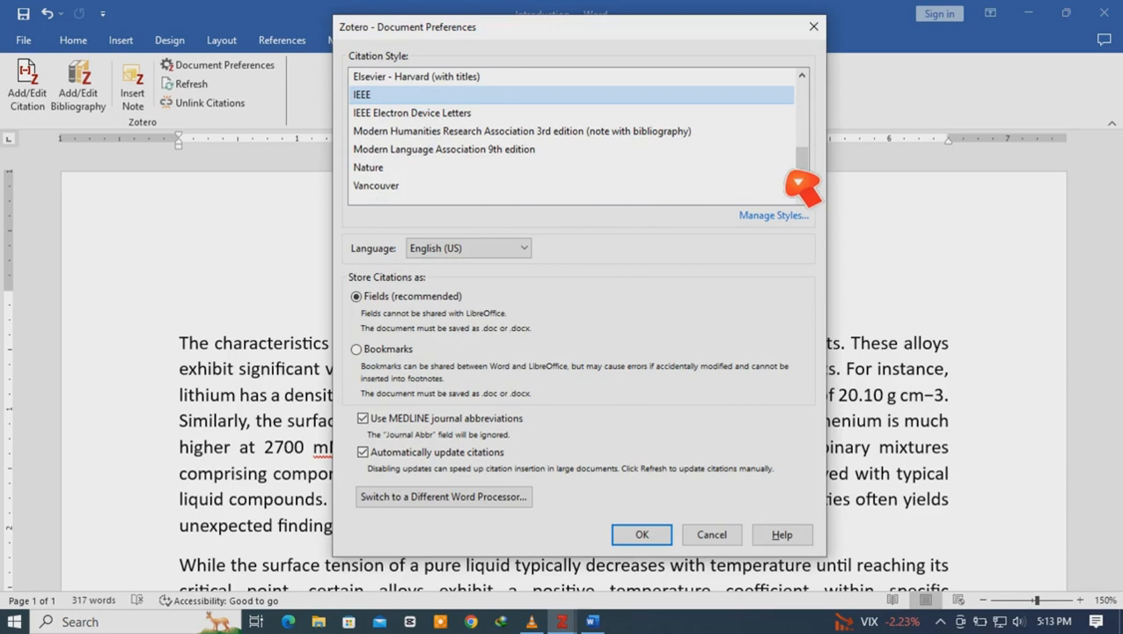
{"action": "left_click", "coordinate": [377, 185]}
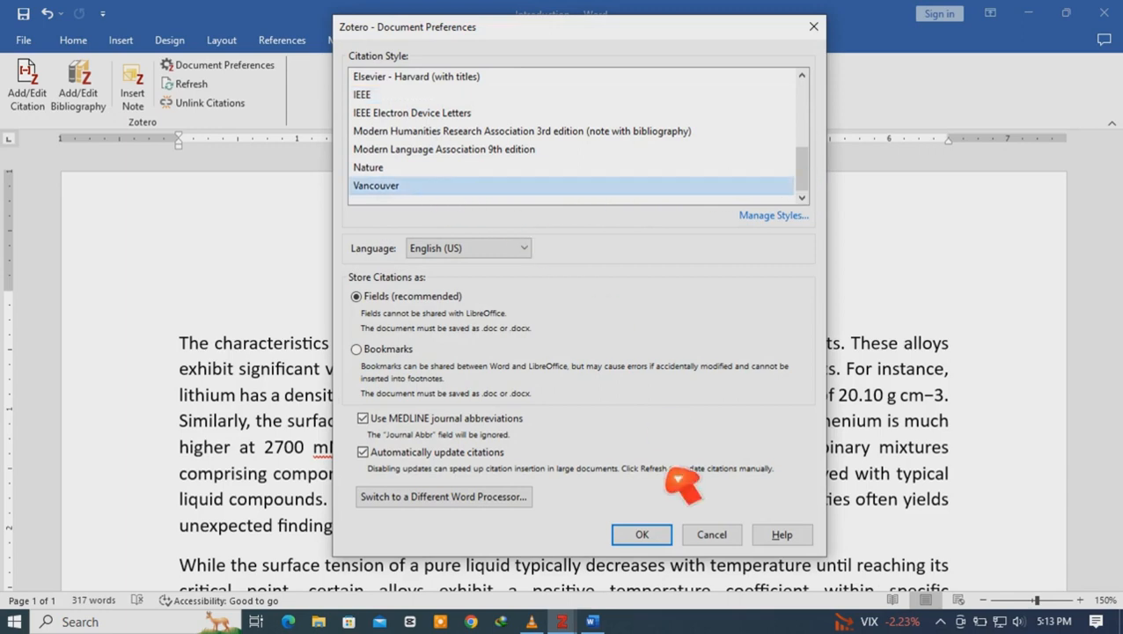
{"action": "left_click", "coordinate": [641, 535]}
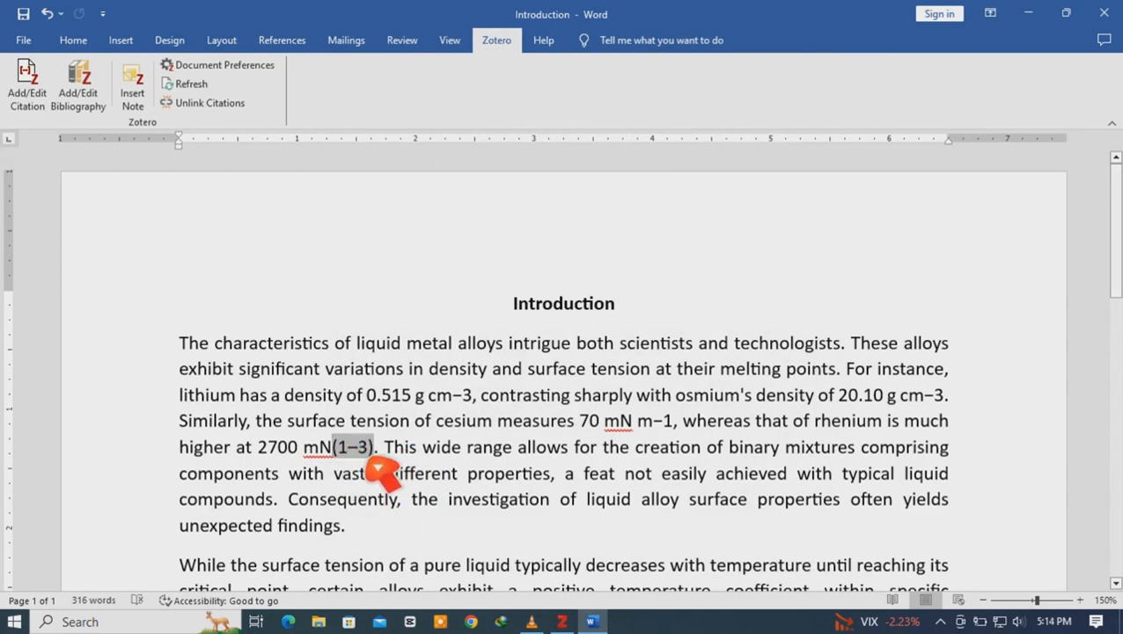
{"action": "mouse_move", "coordinate": [287, 137]}
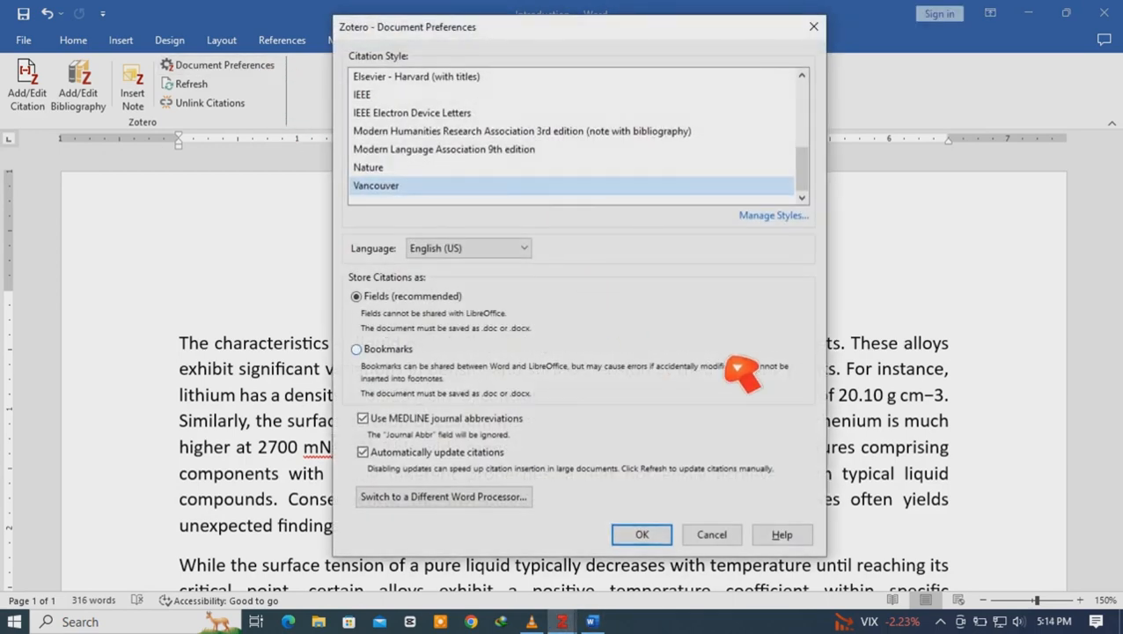
{"action": "left_click", "coordinate": [641, 535]}
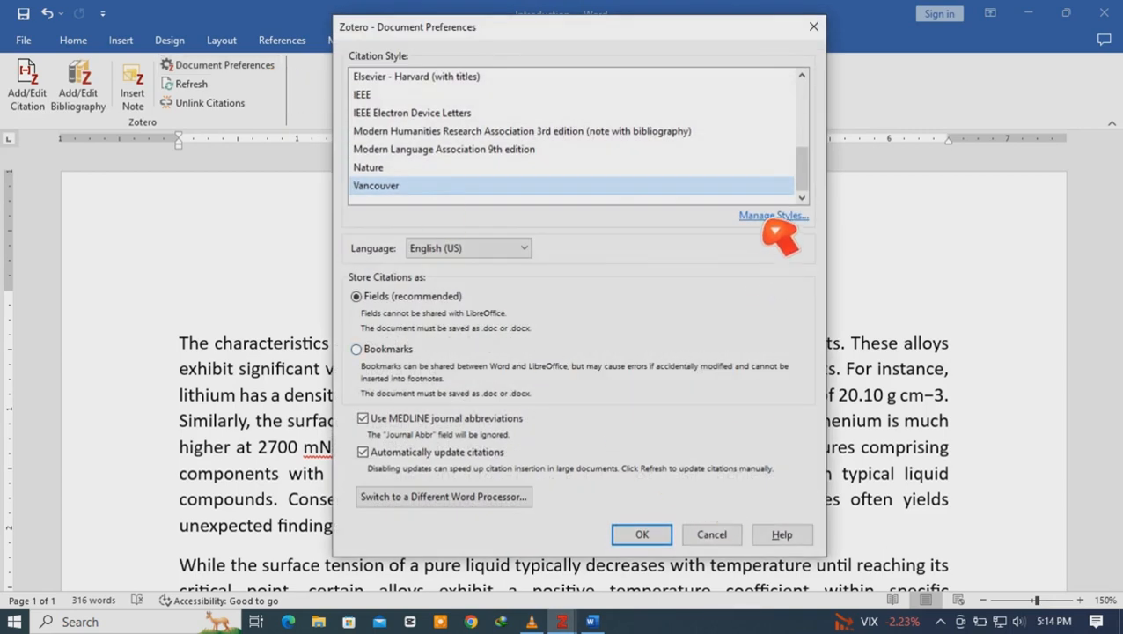
From Manage Styles, go to Zotero's online repository of additional citation styles
{"action": "left_click", "coordinate": [773, 215]}
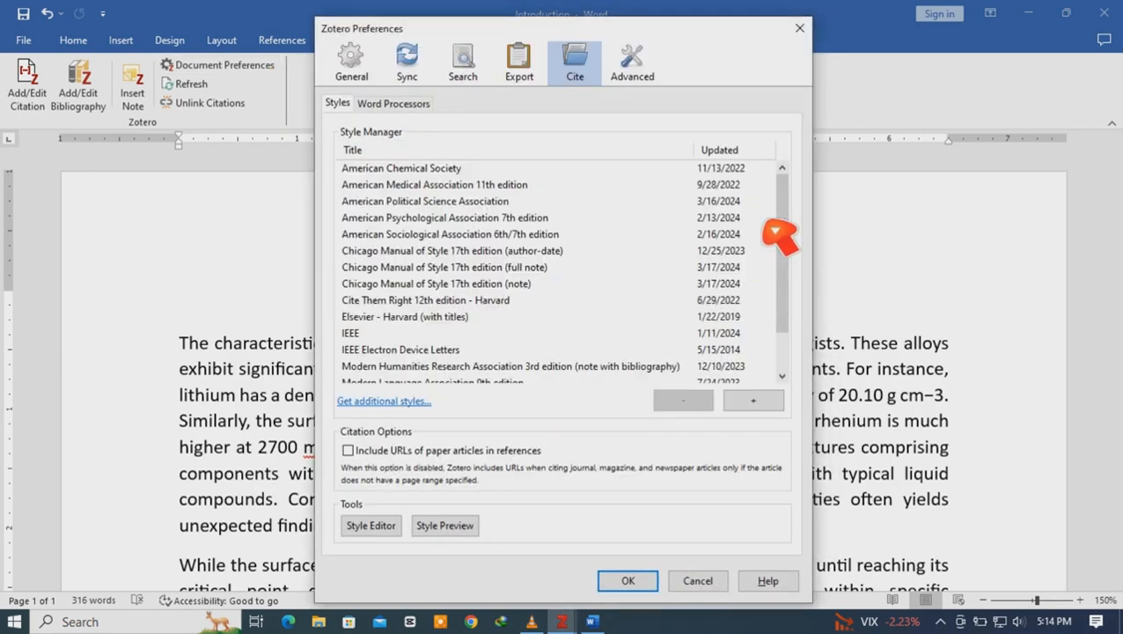
{"action": "scroll", "scroll_direction": "down", "scroll_amount": 3}
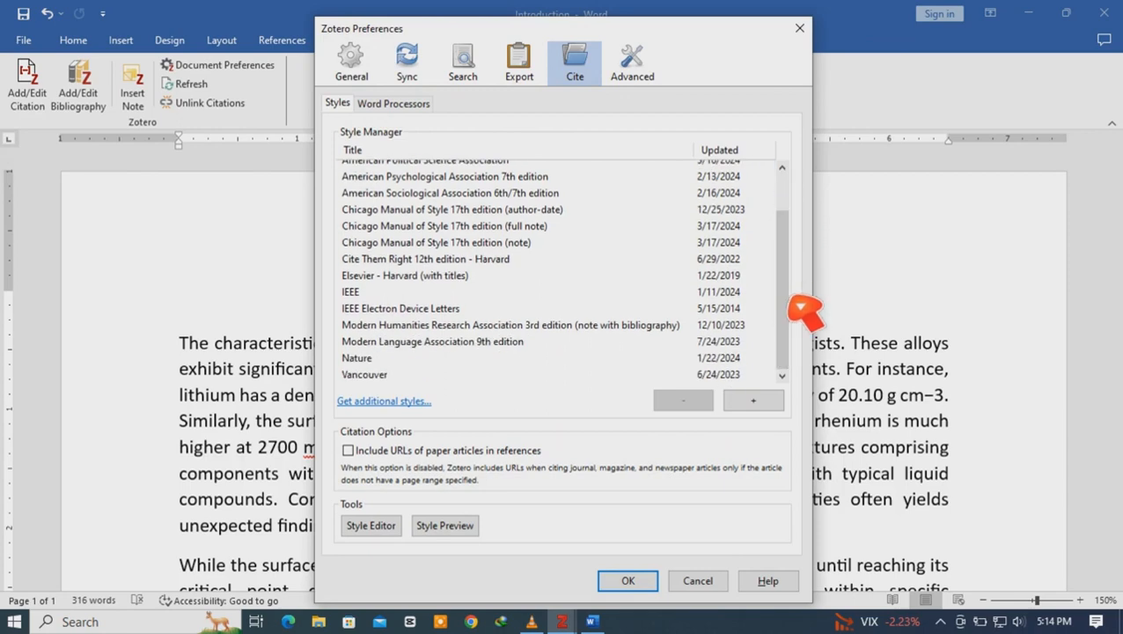
{"action": "mouse_move", "coordinate": [408, 421]}
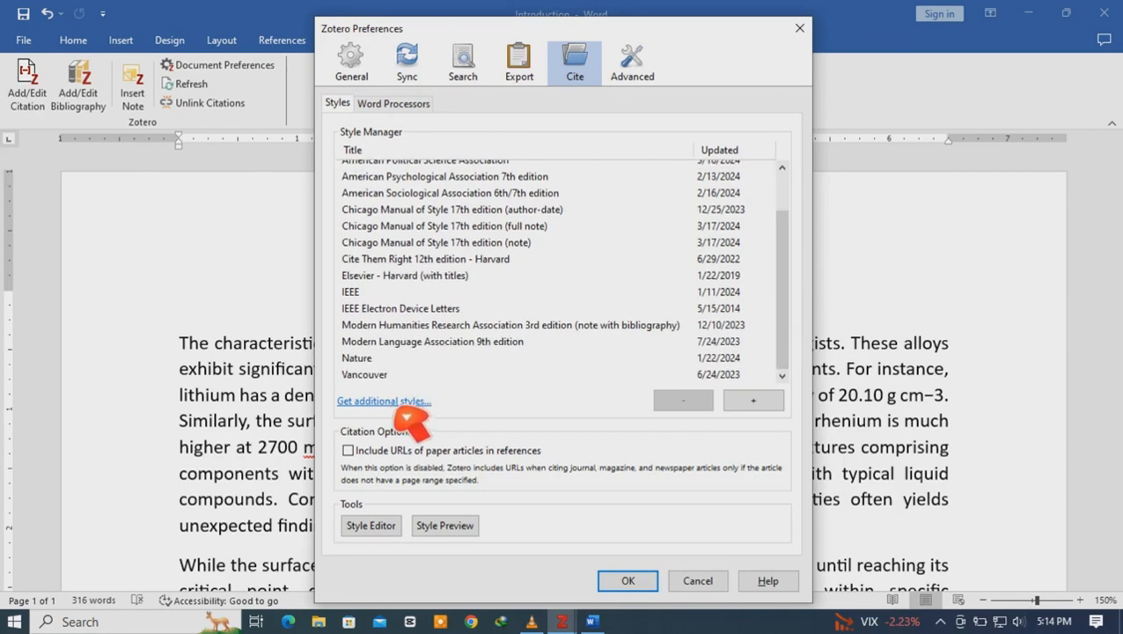
{"action": "left_click", "coordinate": [382, 401]}
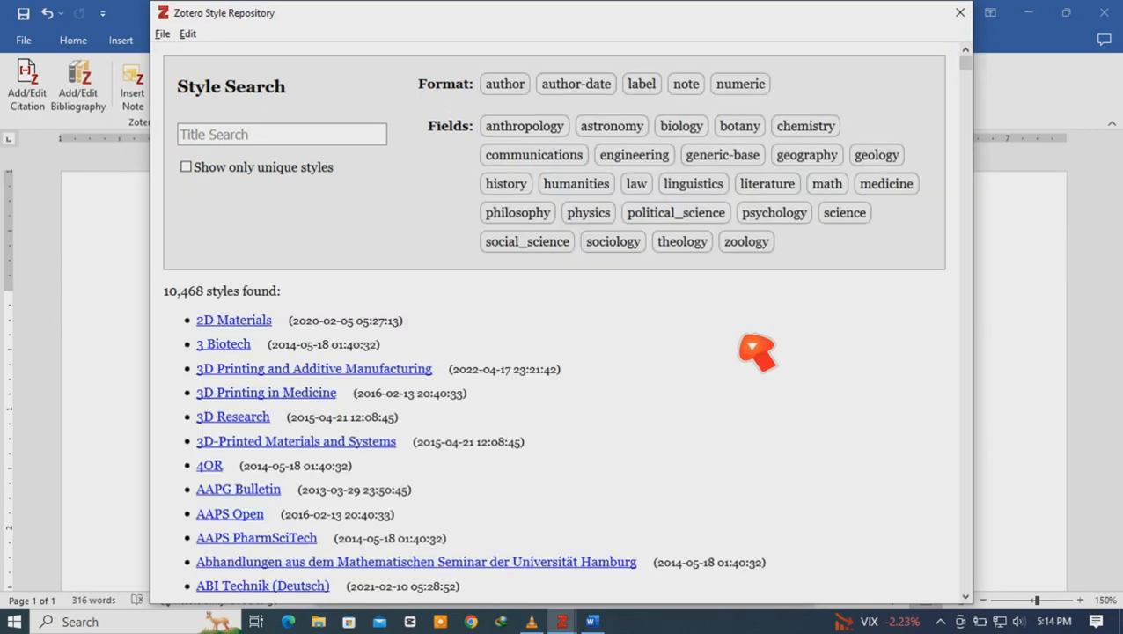
{"action": "mouse_move", "coordinate": [986, 84]}
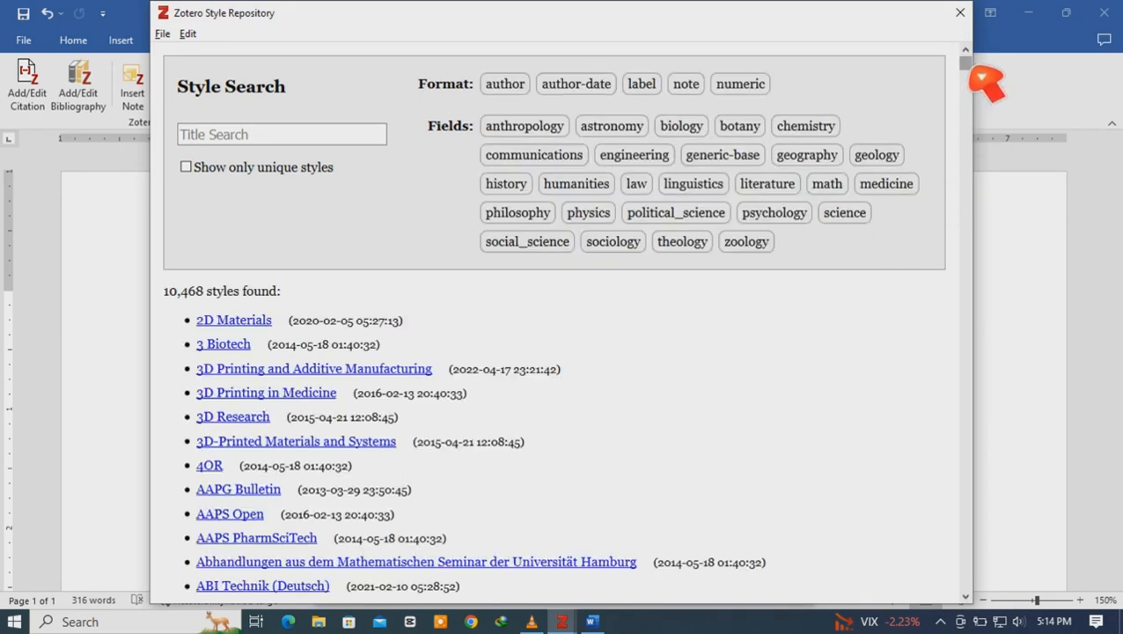